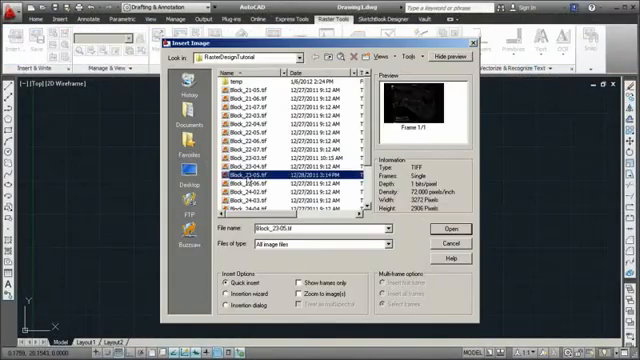
- Insert the scanned Block_23-05.tif map image into the drawing
click(452, 230)
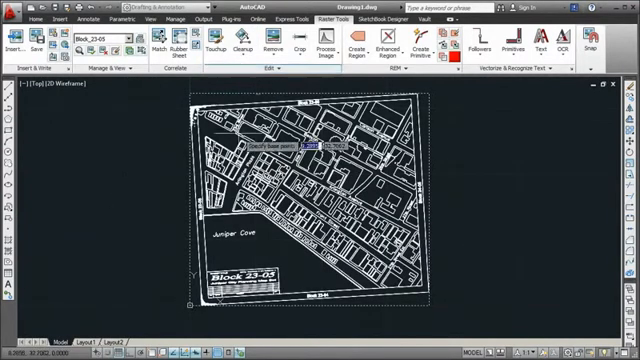
- Crop the map to a rectangular region and trace Front Street building outlines as polylines
click(309, 44)
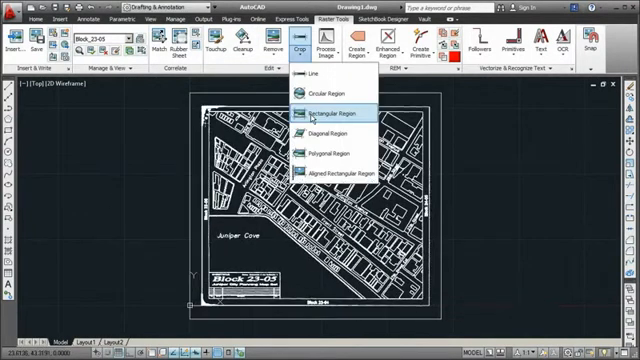
click(331, 109)
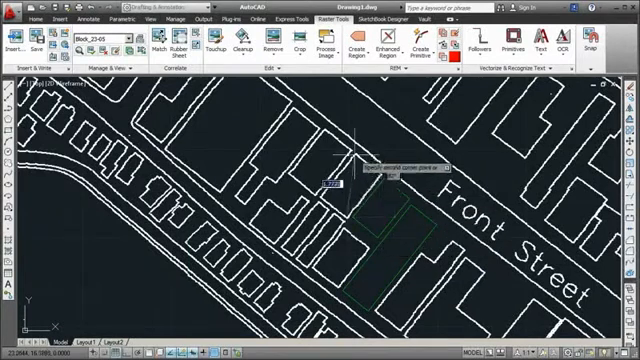
click(477, 45)
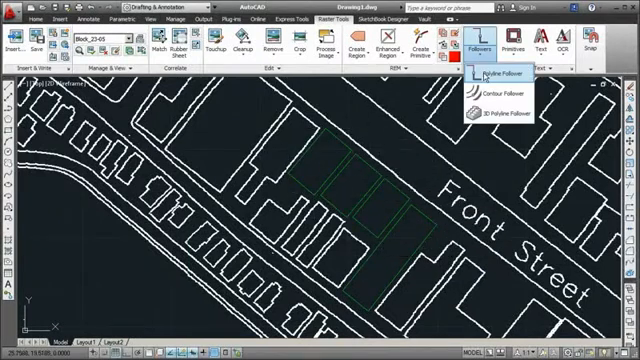